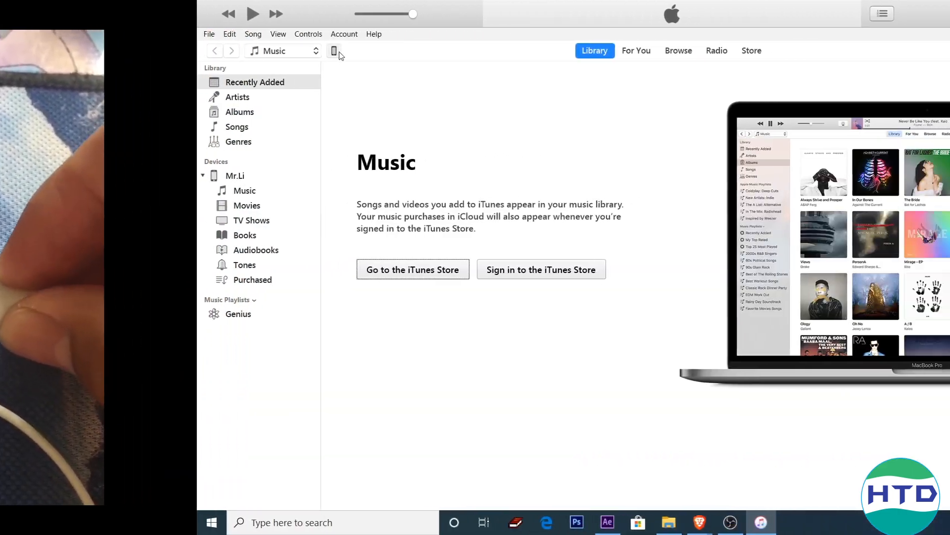
Step: Show the connected iPhone's Music sync page, then bring up File Explorer
{"action": "left_click", "coordinate": [333, 51]}
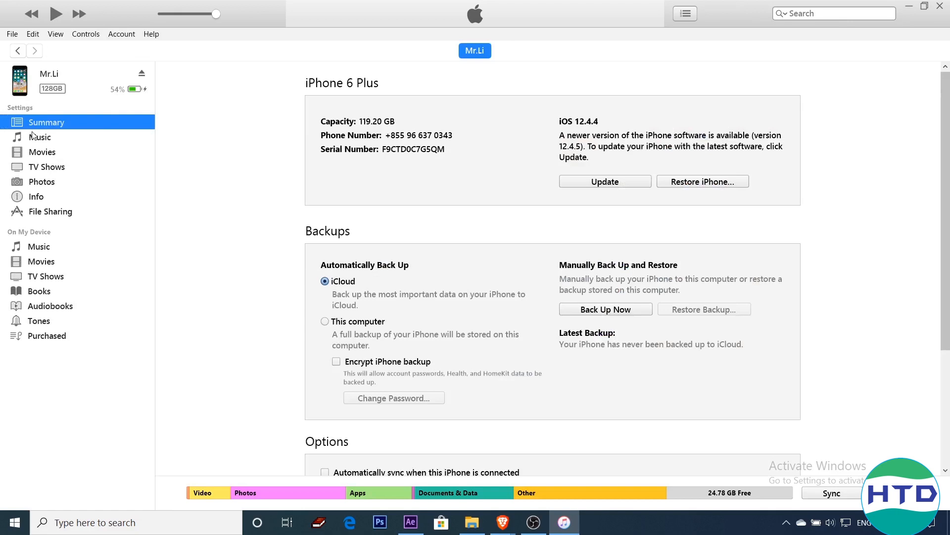
{"action": "left_click", "coordinate": [40, 136]}
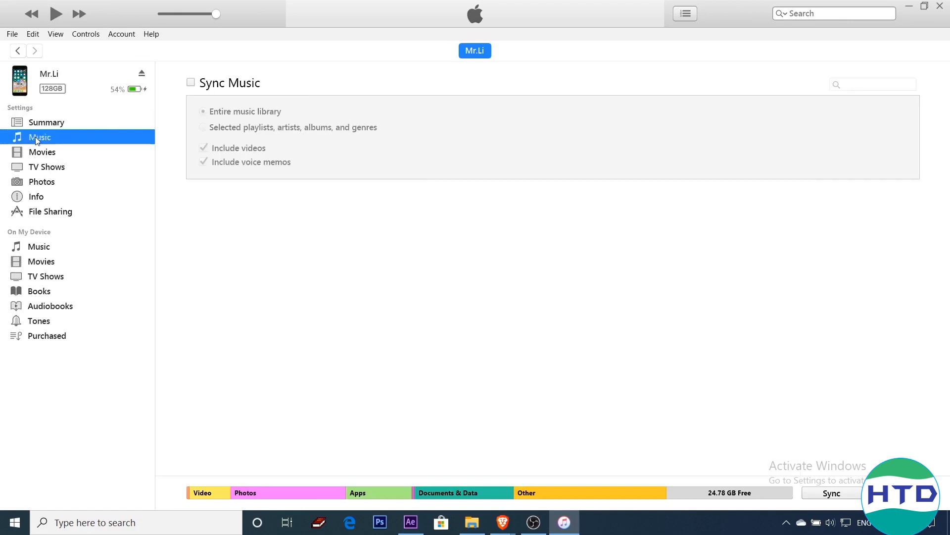
{"action": "mouse_move", "coordinate": [194, 85]}
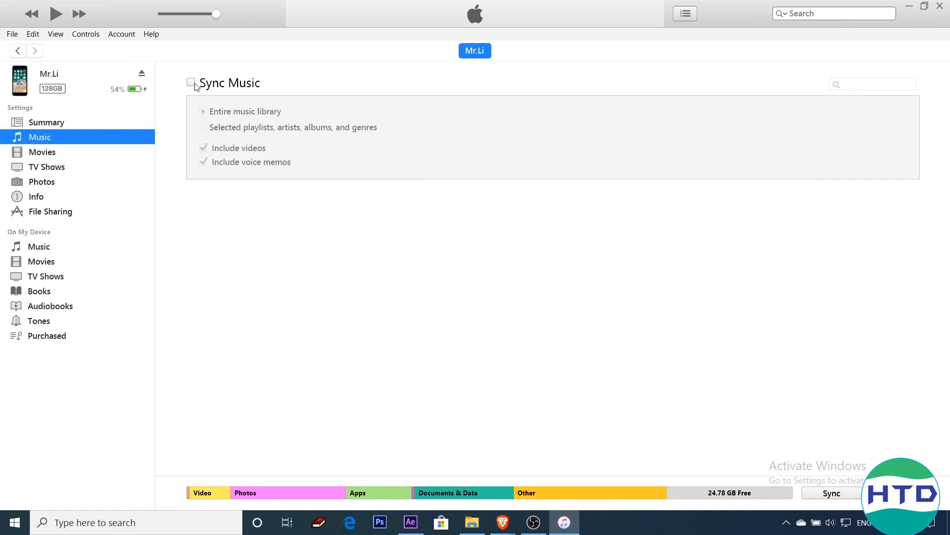
{"action": "left_click", "coordinate": [472, 522]}
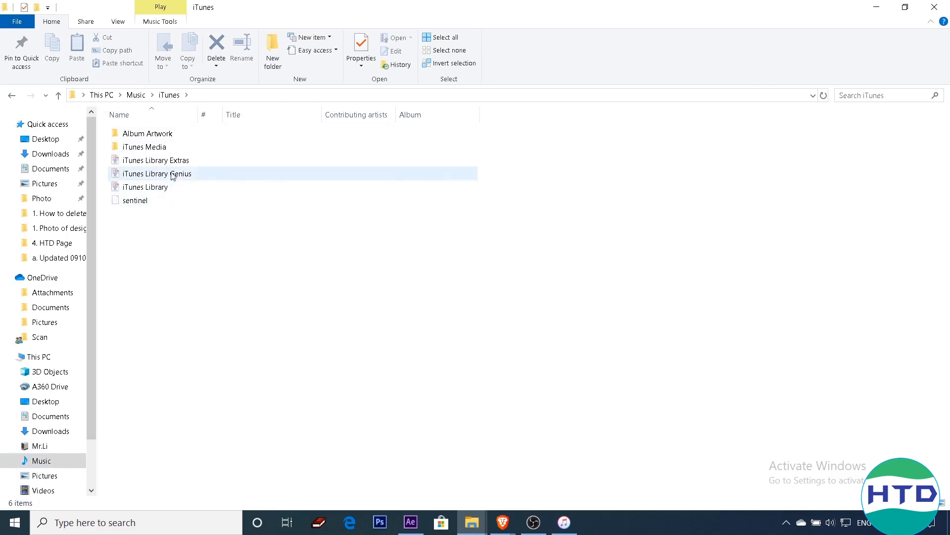
Step: Browse into iTunes Media and its Voice Memos folder under This PC > Music > iTunes
{"action": "double_click", "coordinate": [145, 147]}
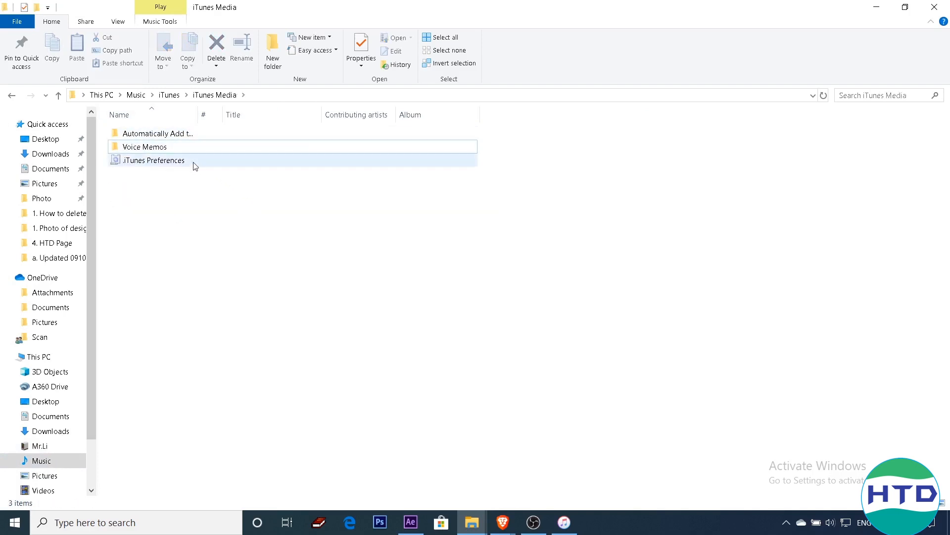
{"action": "double_click", "coordinate": [143, 146]}
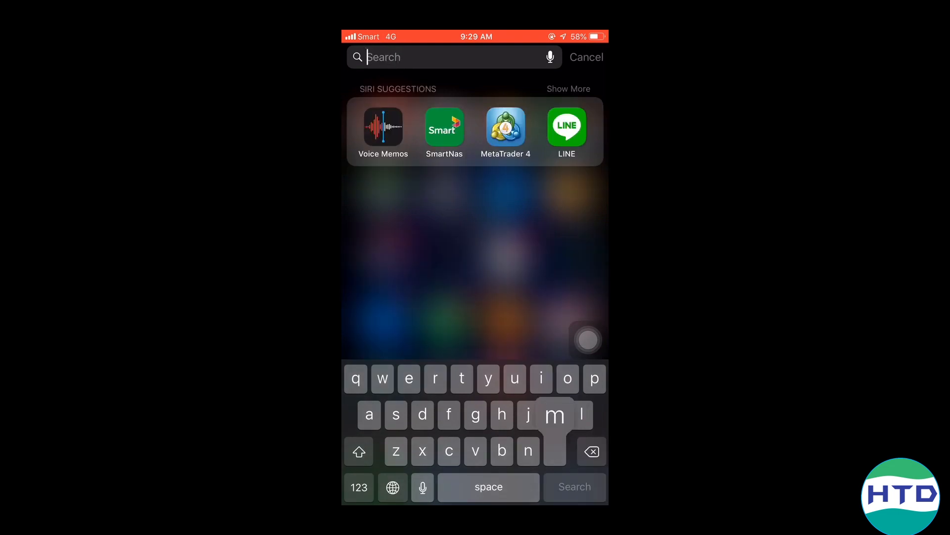
Step: Find Voice Memos by searching 'memo', launch it and start a new recording in full view
{"action": "type", "text": "memo"}
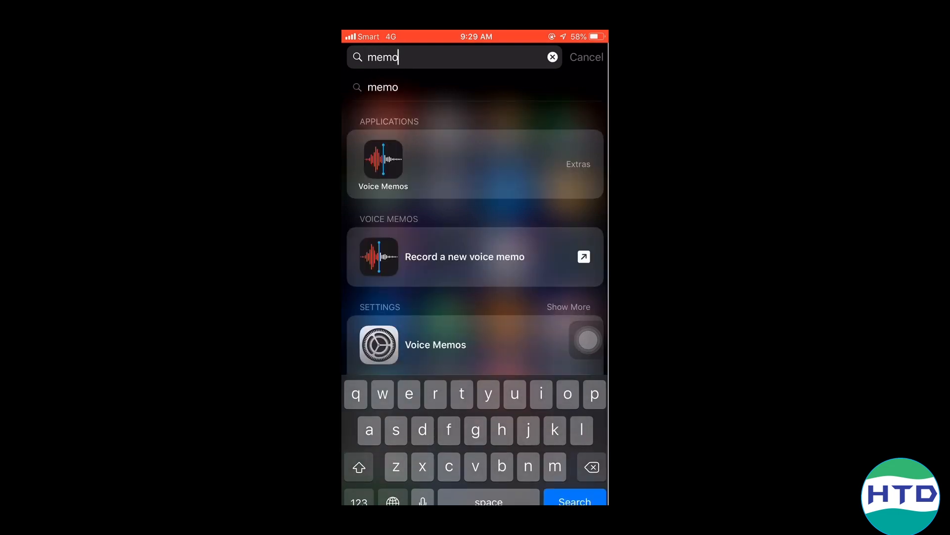
{"action": "left_click", "coordinate": [382, 160]}
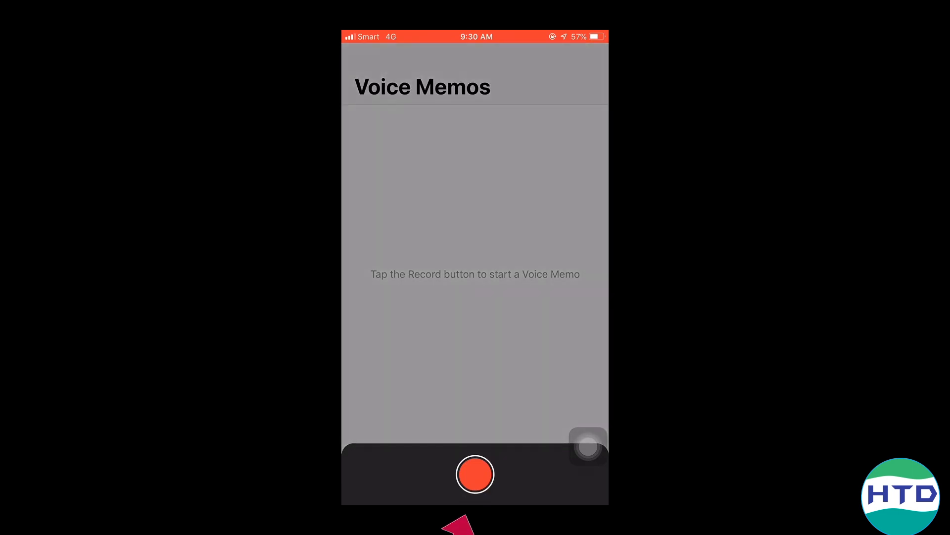
{"action": "left_click", "coordinate": [475, 475]}
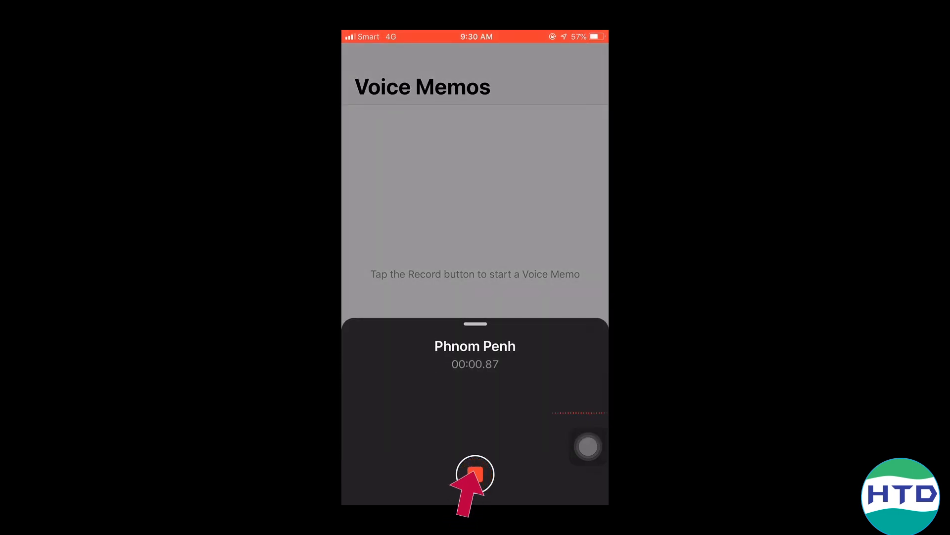
{"action": "left_click", "coordinate": [475, 475]}
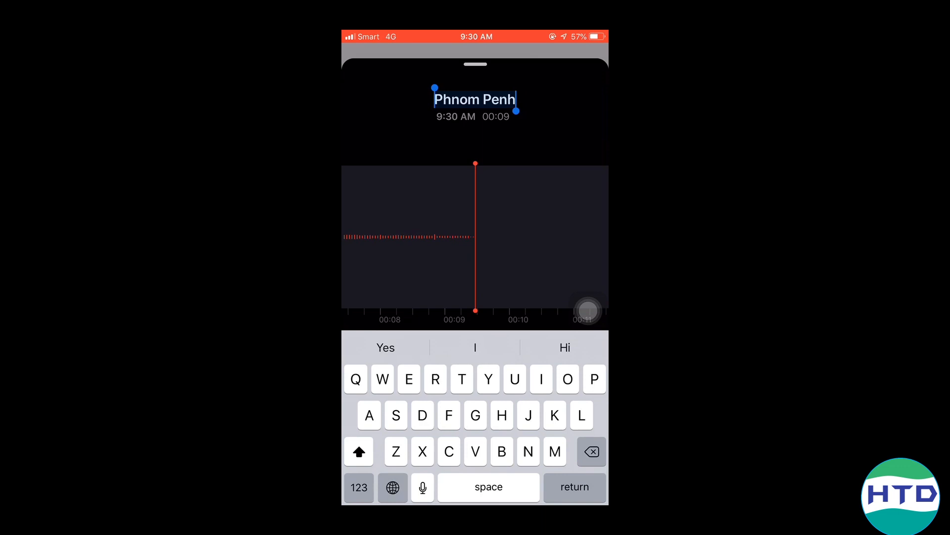
Step: Rename the recording to 'Export video' and stop it to save
{"action": "type", "text": "Exp"}
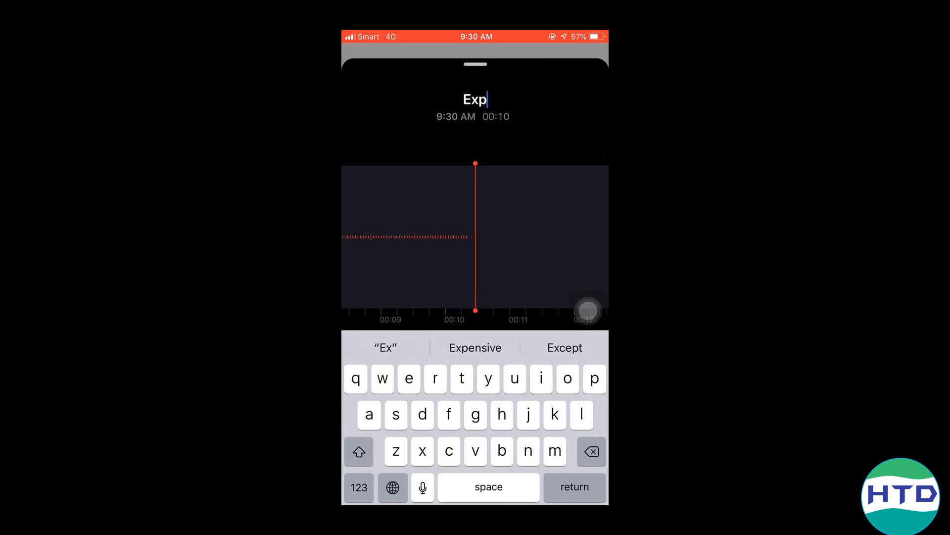
{"action": "type", "text": "ort"}
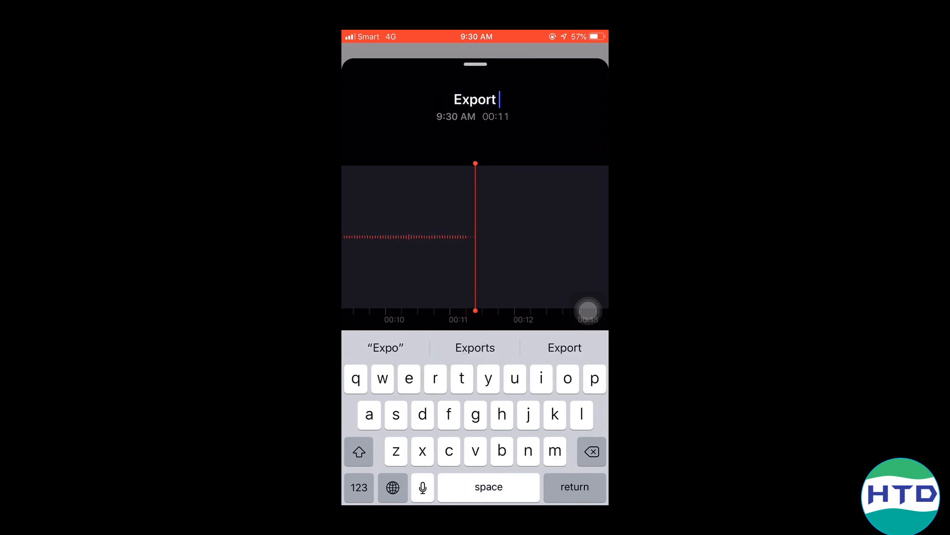
{"action": "type", "text": "v"}
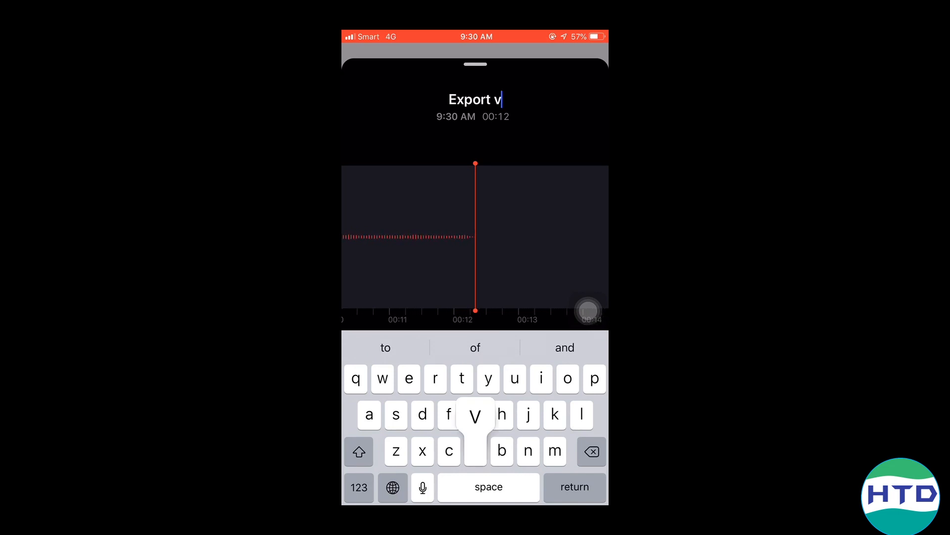
{"action": "type", "text": "ideo"}
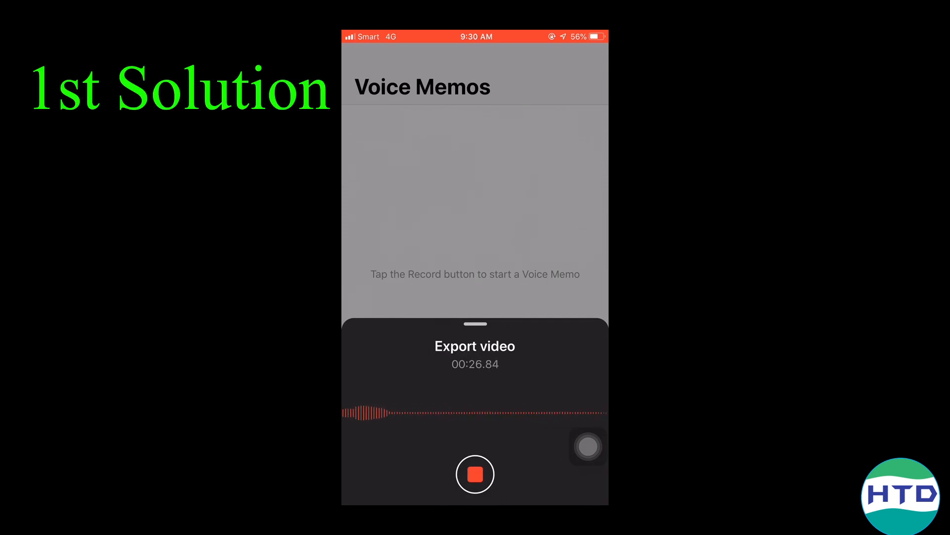
{"action": "left_click", "coordinate": [474, 474]}
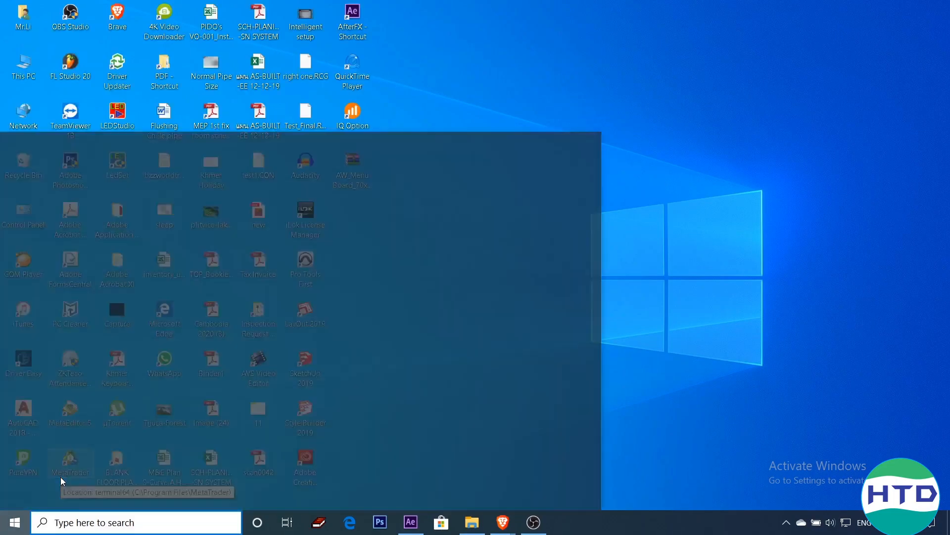
Step: Launch iTunes from the desktop after searching 'itunes'
{"action": "type", "text": "itunes"}
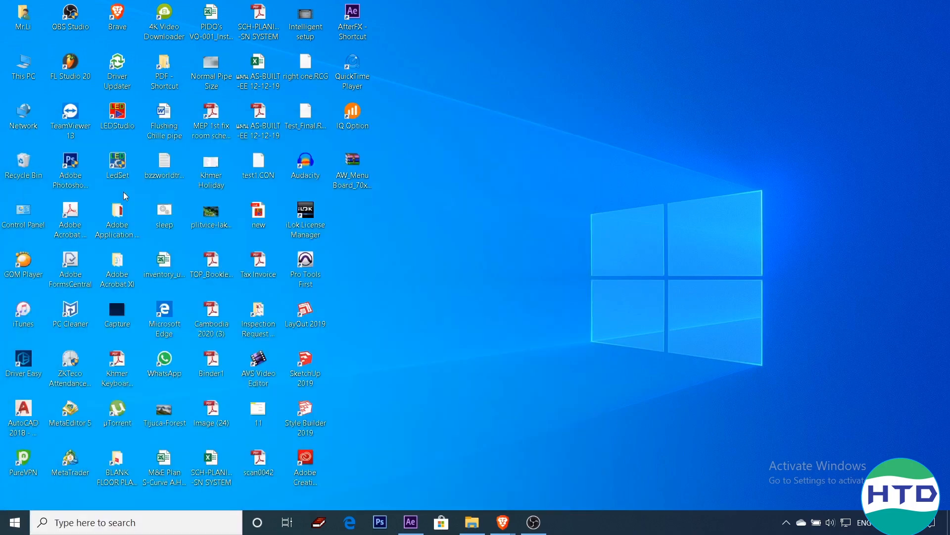
{"action": "double_click", "coordinate": [22, 311]}
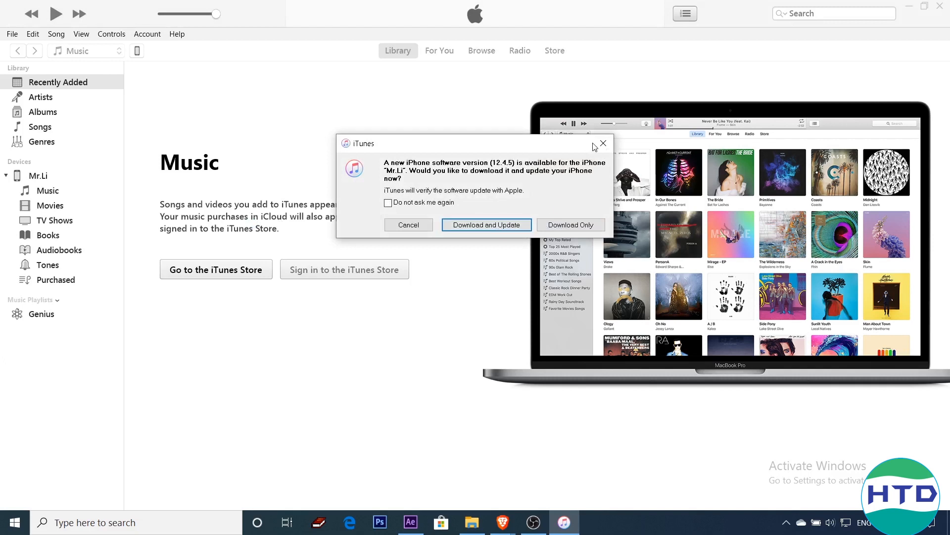
Step: Dismiss the iPhone software update prompt
{"action": "left_click", "coordinate": [603, 143]}
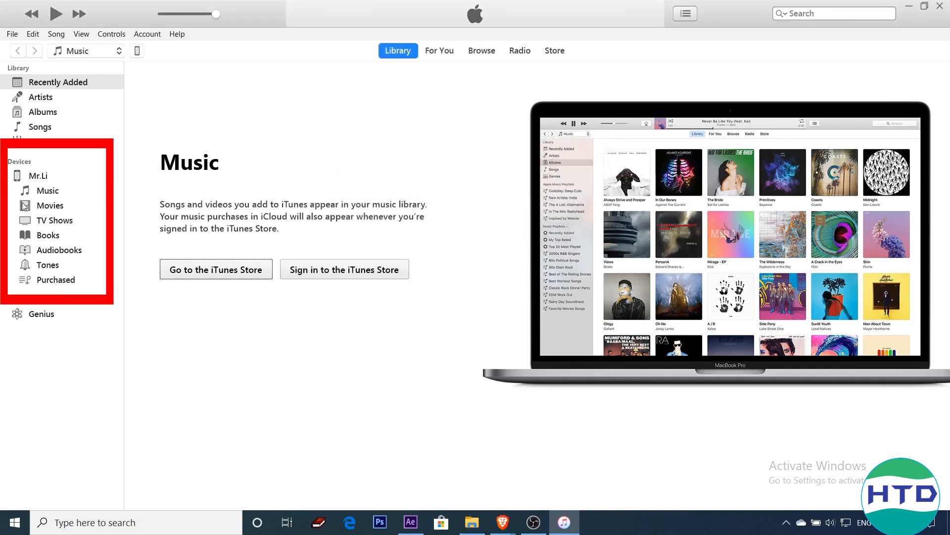
{"action": "mouse_move", "coordinate": [82, 277]}
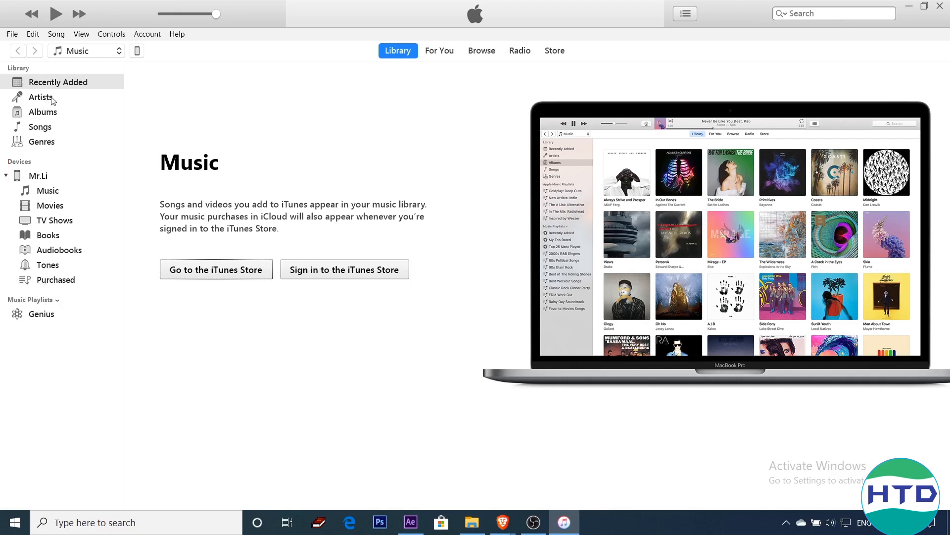
{"action": "mouse_move", "coordinate": [144, 60]}
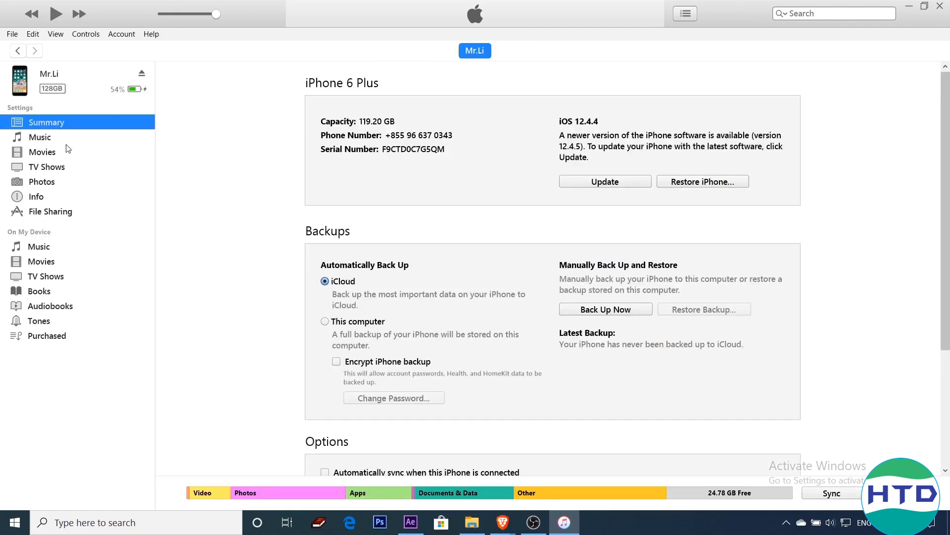
Step: Enable Sync Music for the iPhone, confirm Remove and Sync, and untick Include videos
{"action": "left_click", "coordinate": [39, 136]}
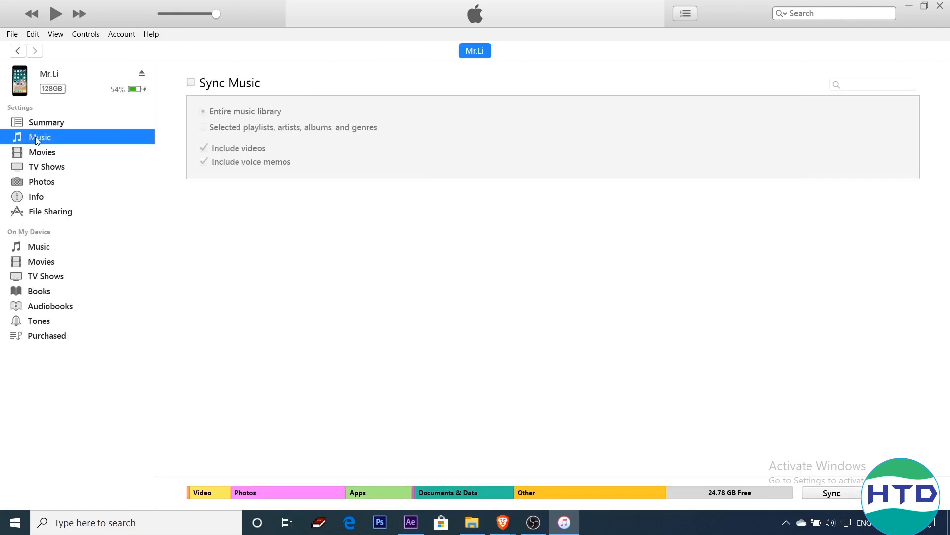
{"action": "left_click", "coordinate": [190, 82]}
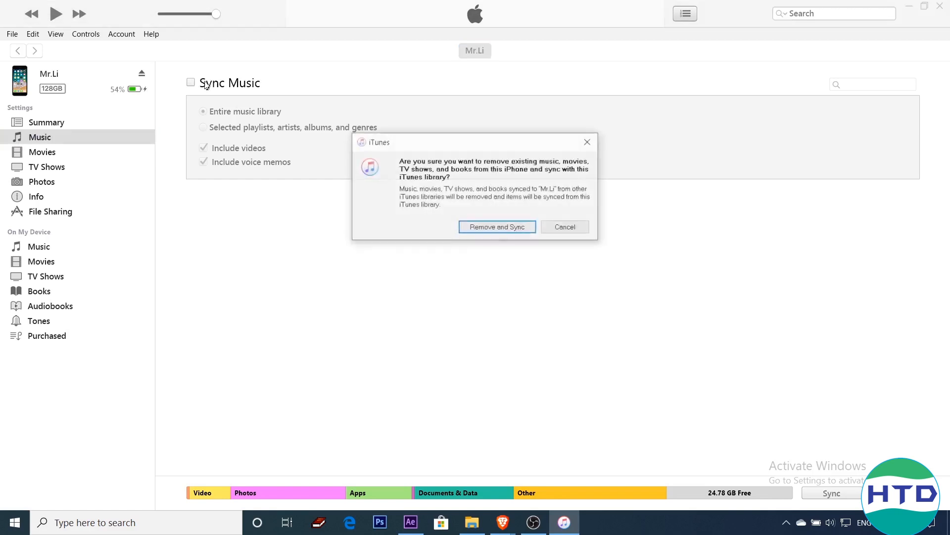
{"action": "left_click", "coordinate": [496, 226]}
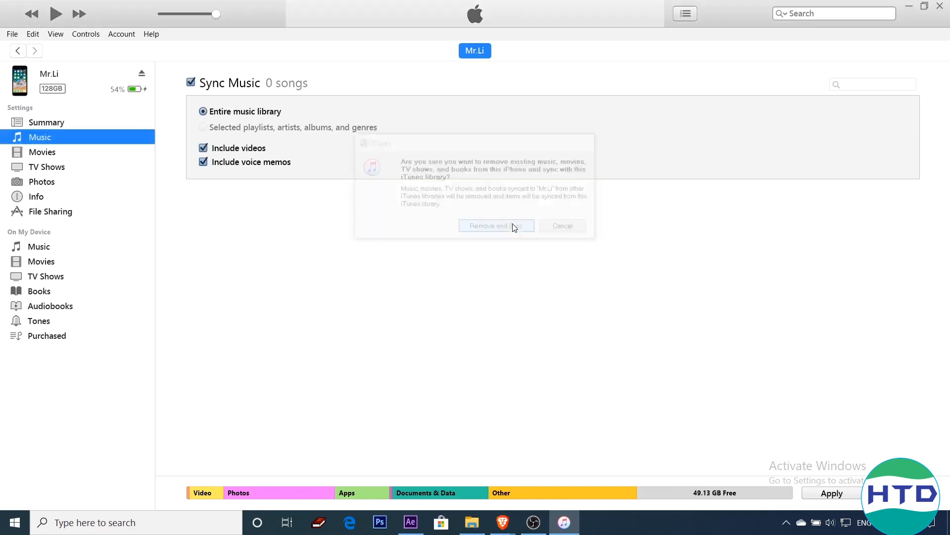
{"action": "left_click", "coordinate": [496, 226]}
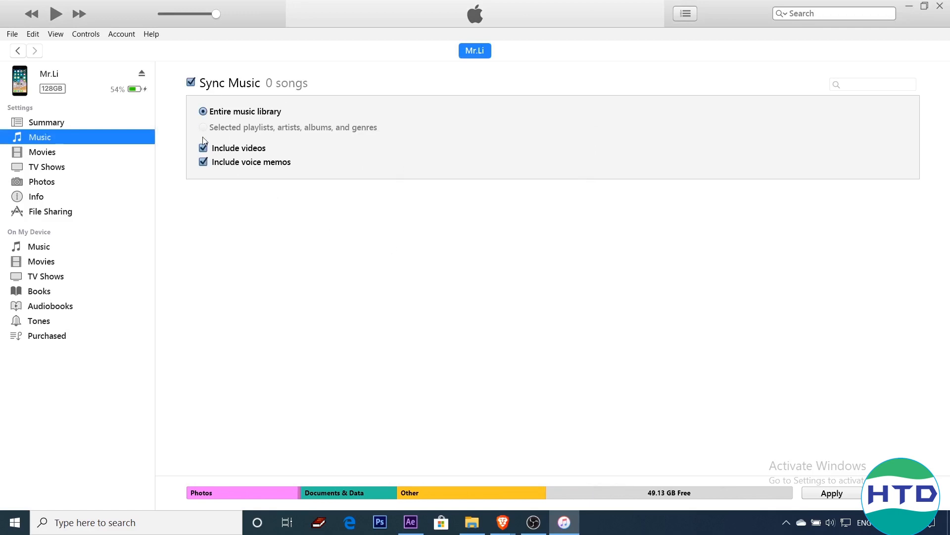
{"action": "left_click", "coordinate": [203, 148]}
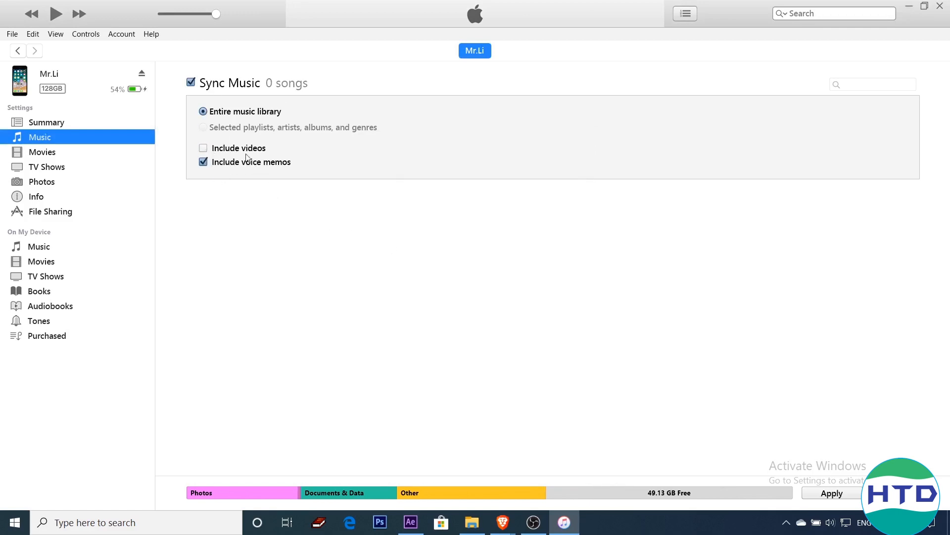
{"action": "mouse_move", "coordinate": [303, 186]}
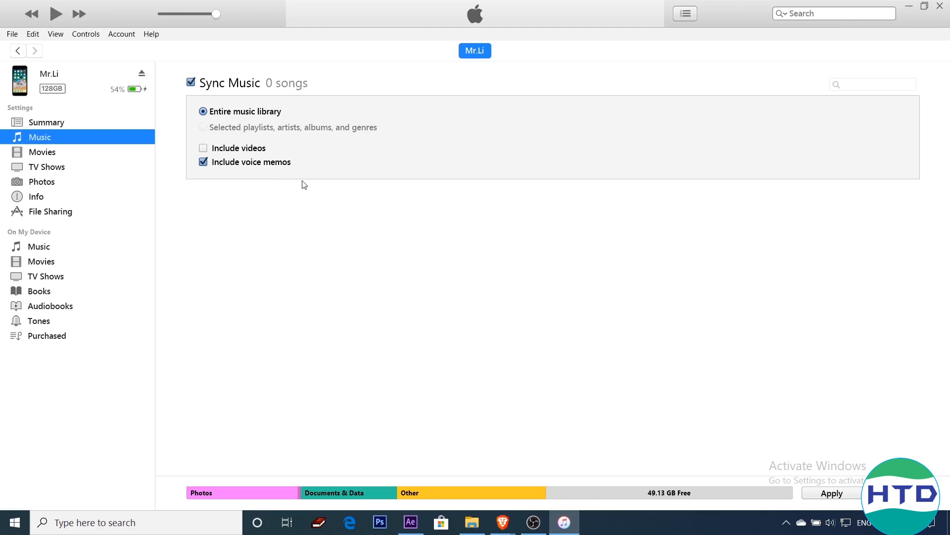
{"action": "mouse_move", "coordinate": [860, 469]}
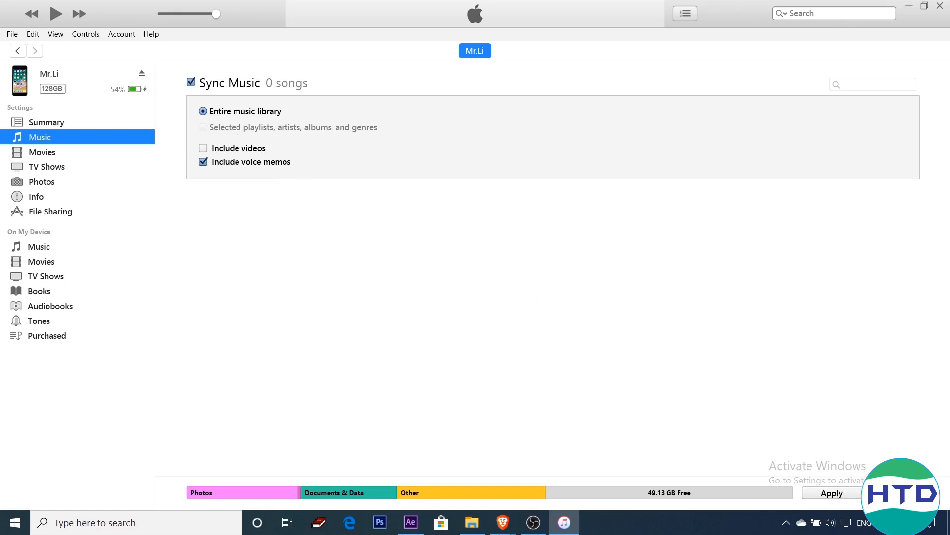
Step: Apply the changed sync settings so Voice Memos copy into the library
{"action": "left_click", "coordinate": [830, 493]}
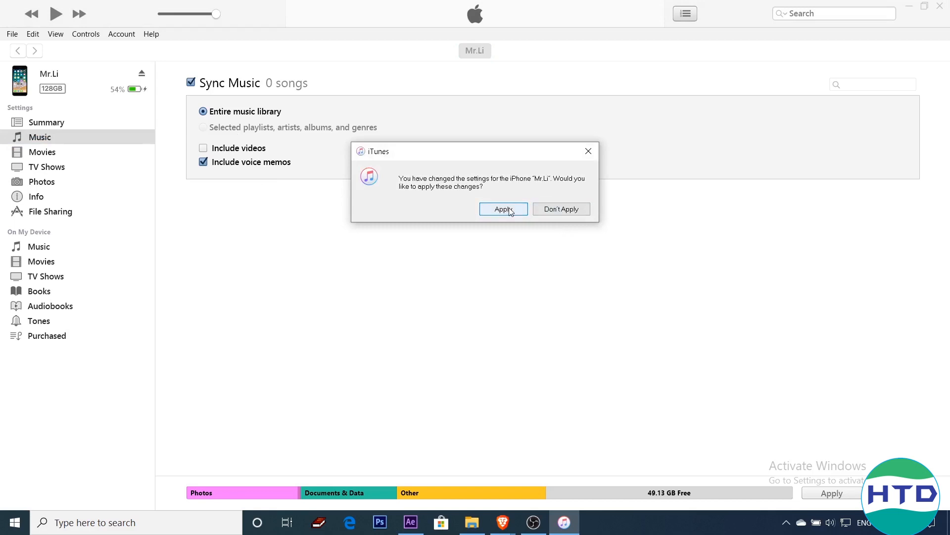
{"action": "left_click", "coordinate": [503, 209]}
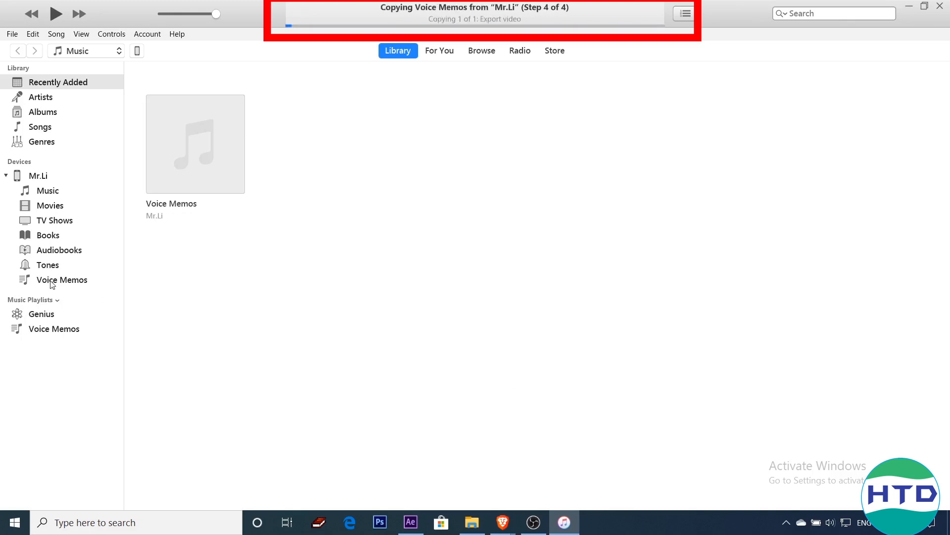
Step: Show the device's Voice Memos list and play 'Export video'
{"action": "left_click", "coordinate": [61, 279]}
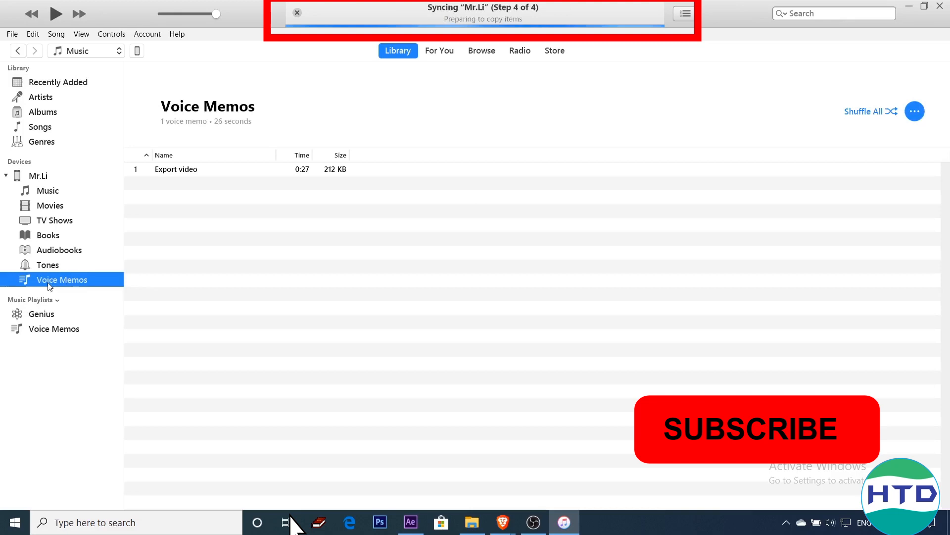
{"action": "left_click", "coordinate": [176, 170]}
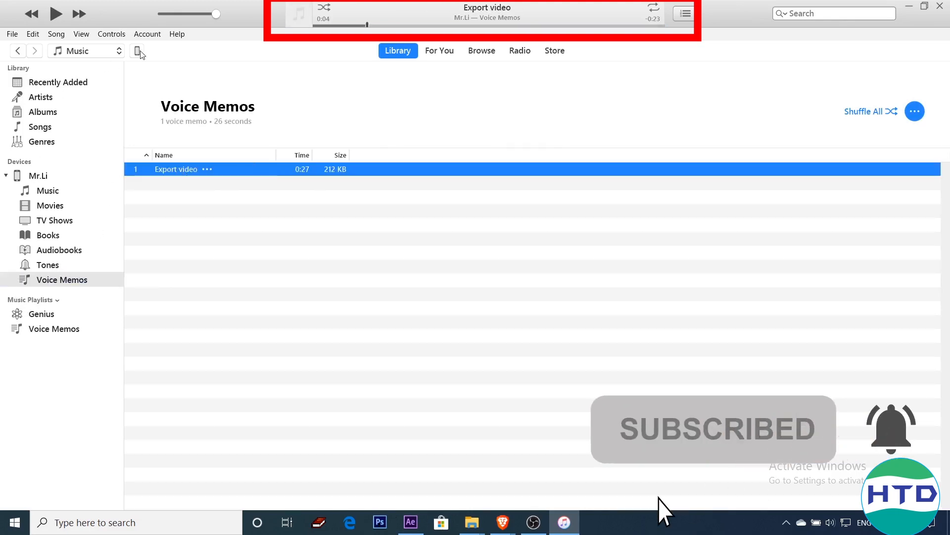
Step: On the Summary page, tick Manually manage music and videos and view the iPhone's voice memos
{"action": "left_click", "coordinate": [139, 50]}
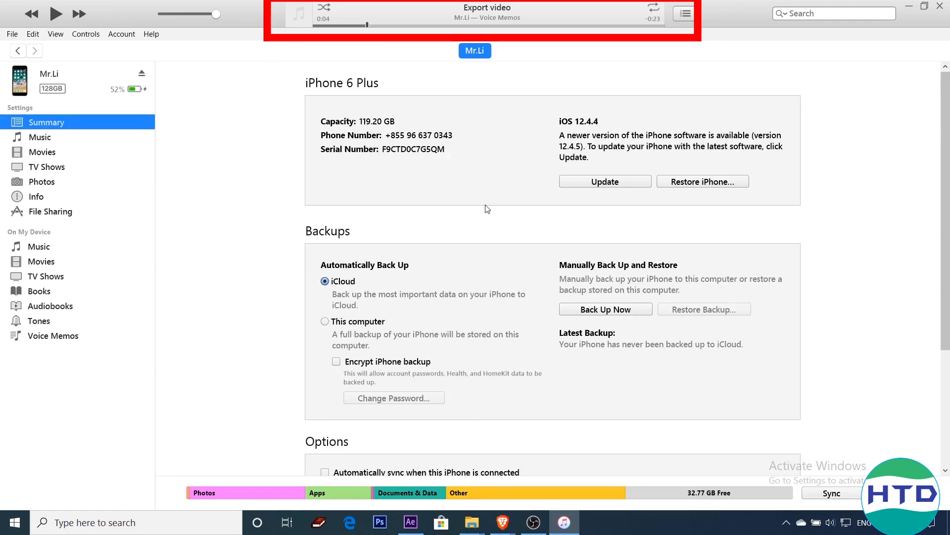
{"action": "scroll", "scroll_direction": "down", "scroll_amount": 3}
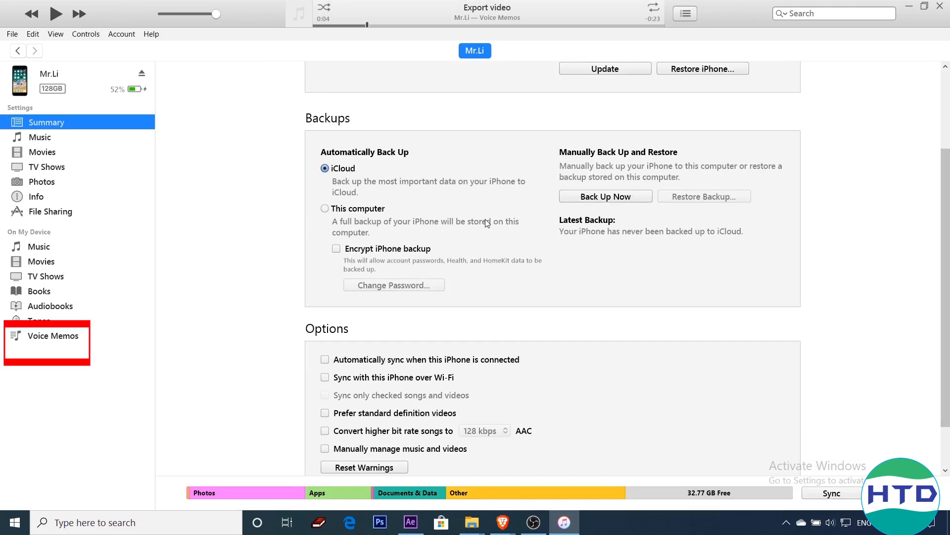
{"action": "scroll", "scroll_direction": "down", "scroll_amount": 3}
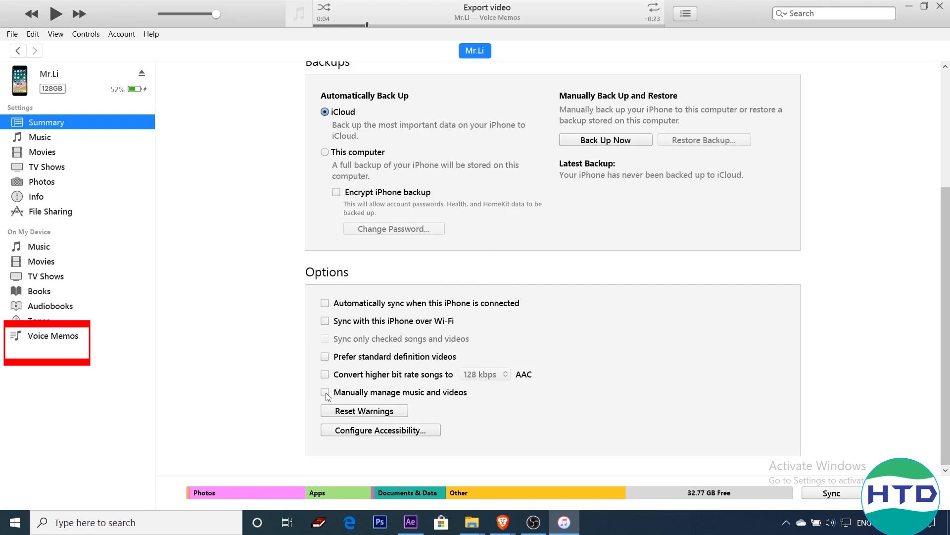
{"action": "left_click", "coordinate": [325, 392]}
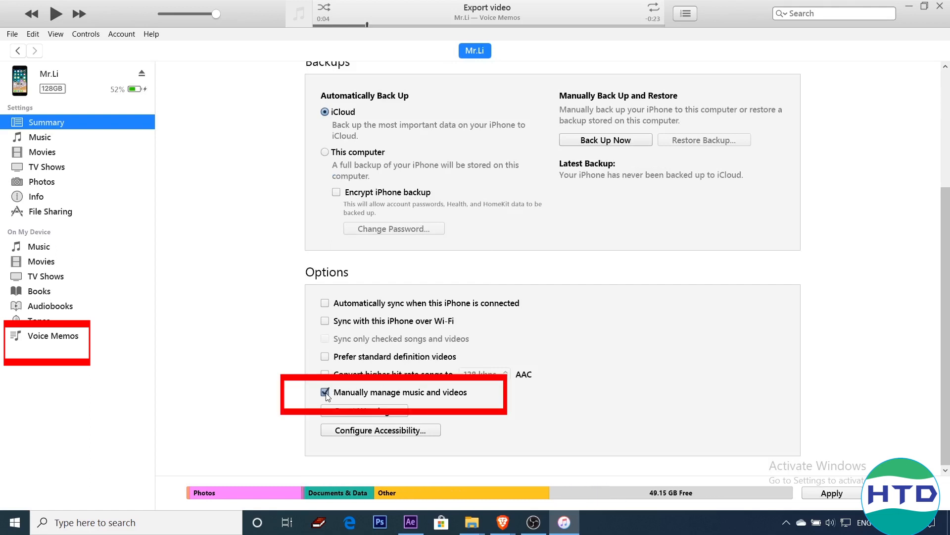
{"action": "left_click", "coordinate": [325, 392]}
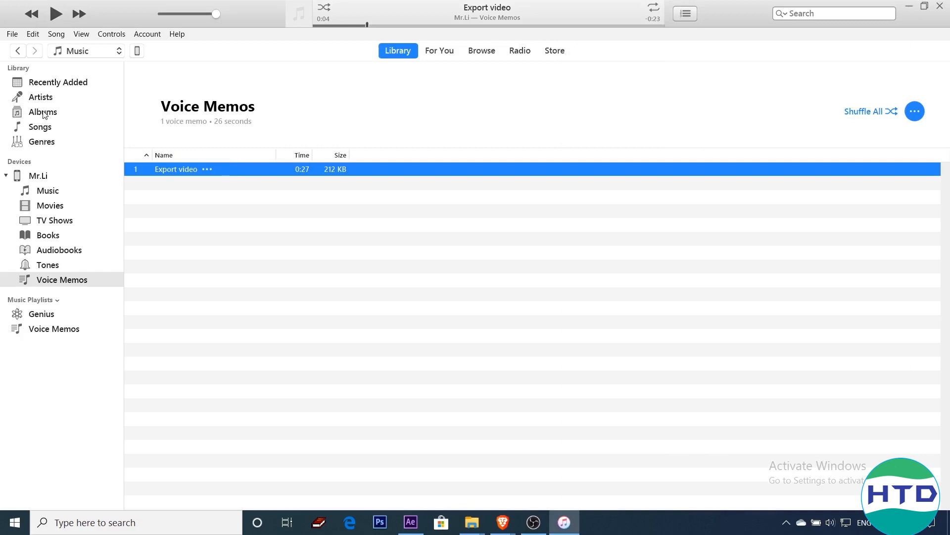
Step: Play the Voice Memos album from the Albums view, then bring up File Explorer
{"action": "left_click", "coordinate": [42, 112]}
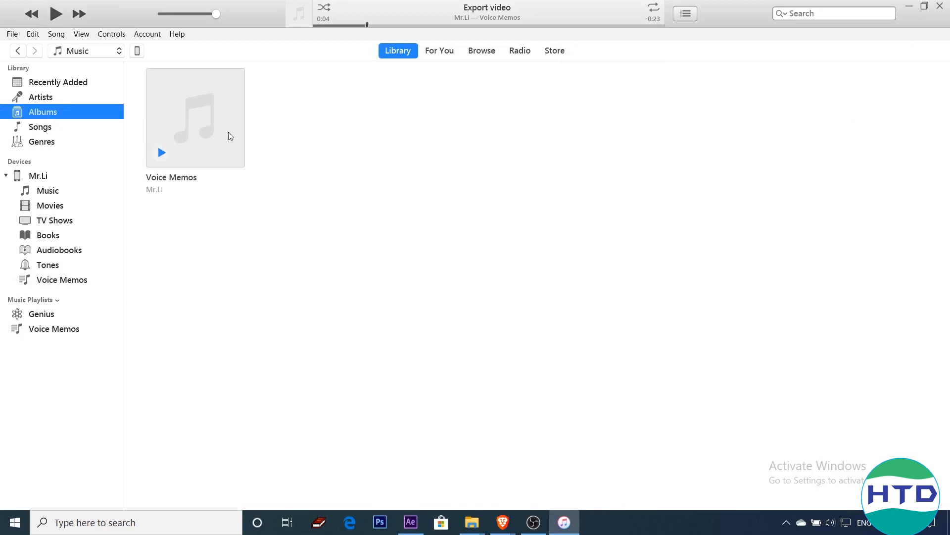
{"action": "left_click", "coordinate": [195, 117]}
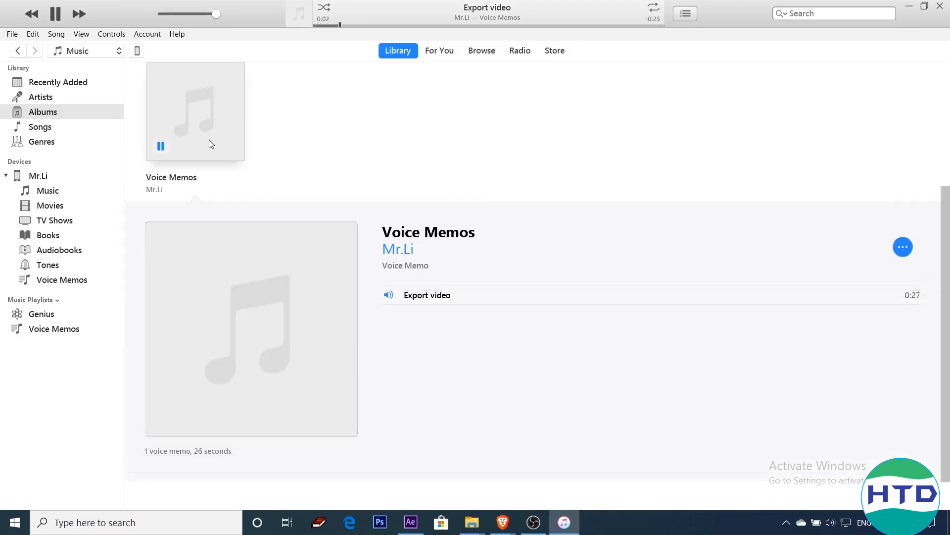
{"action": "left_click", "coordinate": [471, 522]}
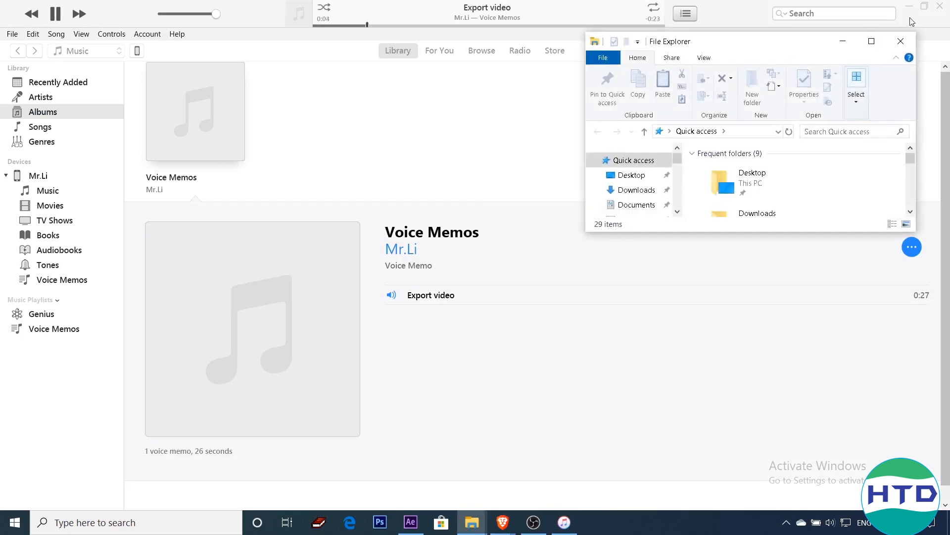
{"action": "left_click", "coordinate": [871, 42]}
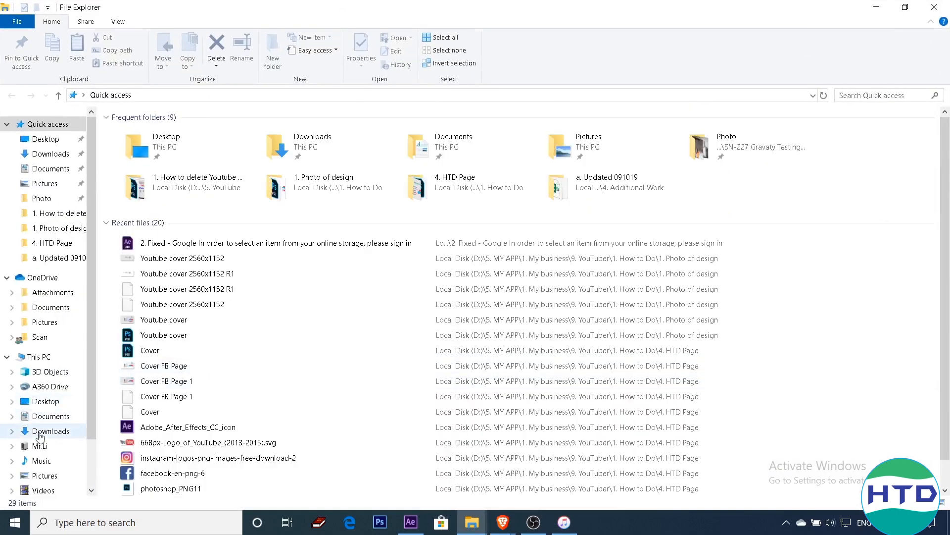
{"action": "left_click", "coordinate": [39, 446]}
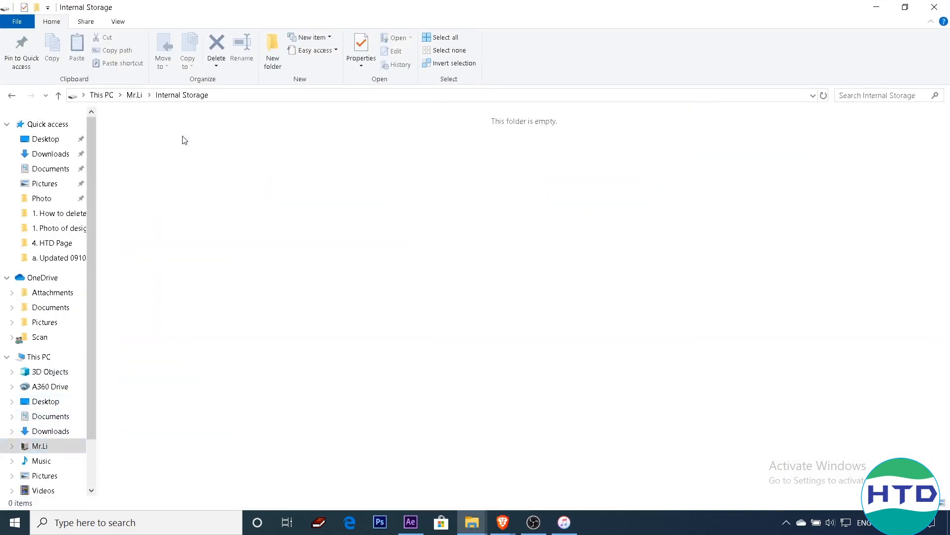
{"action": "mouse_move", "coordinate": [42, 460]}
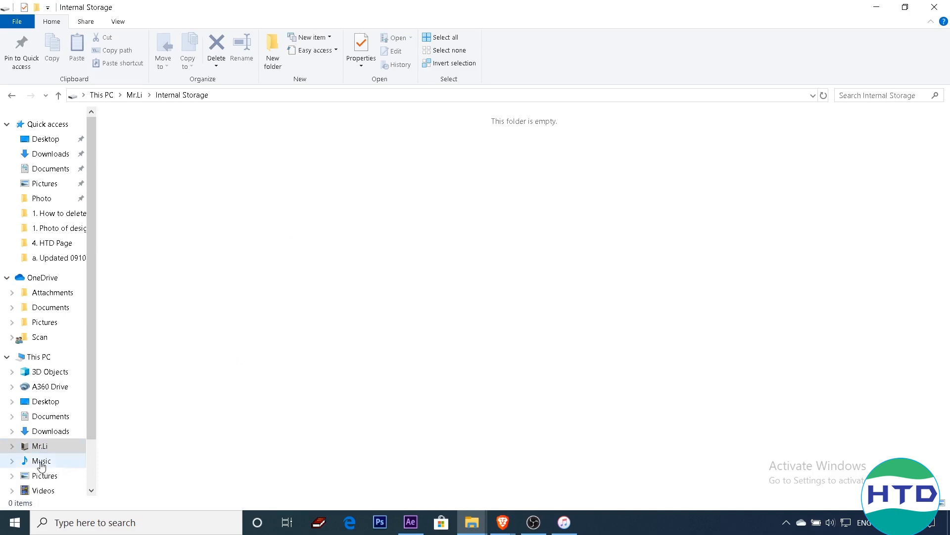
{"action": "left_click", "coordinate": [41, 460]}
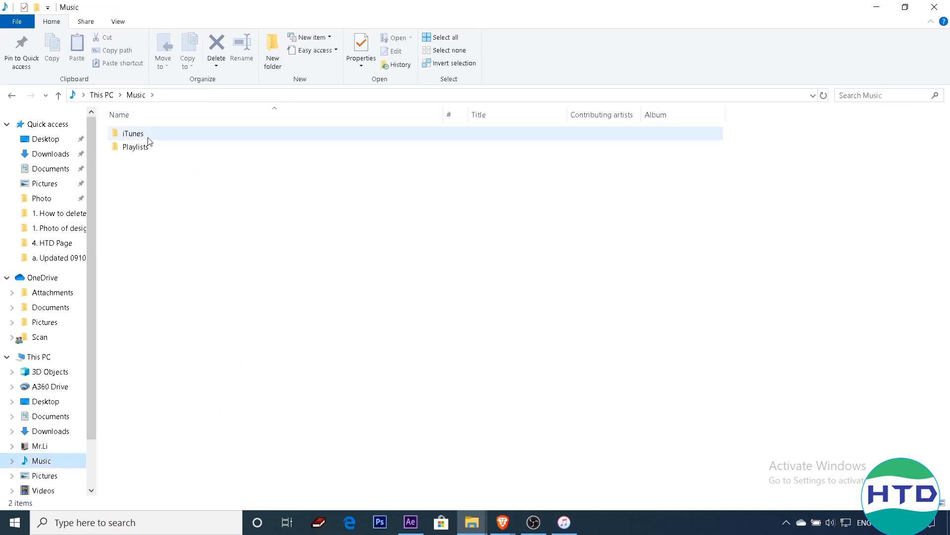
{"action": "double_click", "coordinate": [132, 134]}
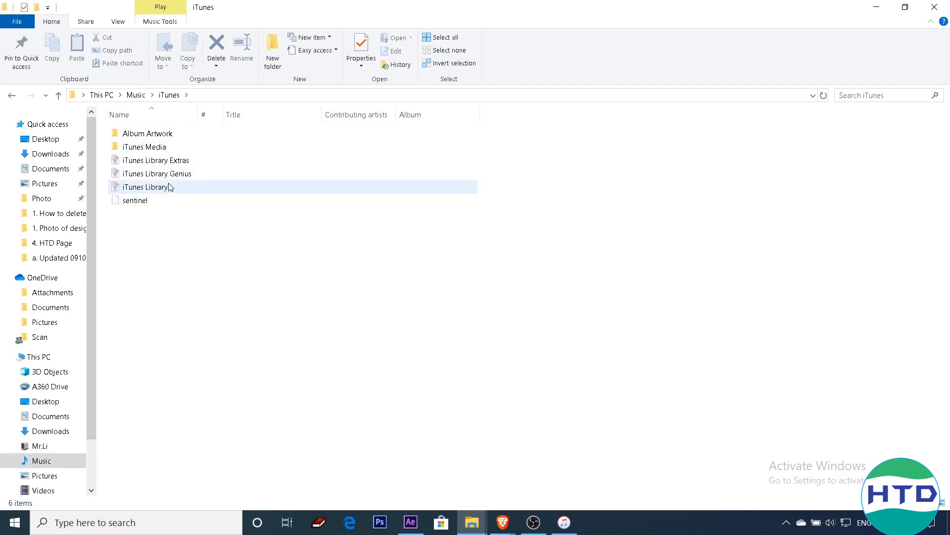
{"action": "double_click", "coordinate": [147, 147]}
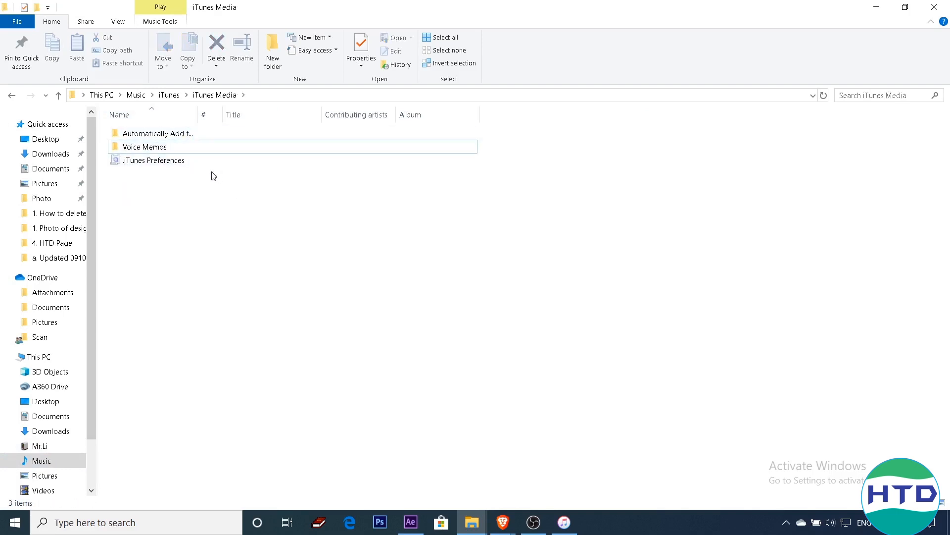
{"action": "double_click", "coordinate": [144, 146]}
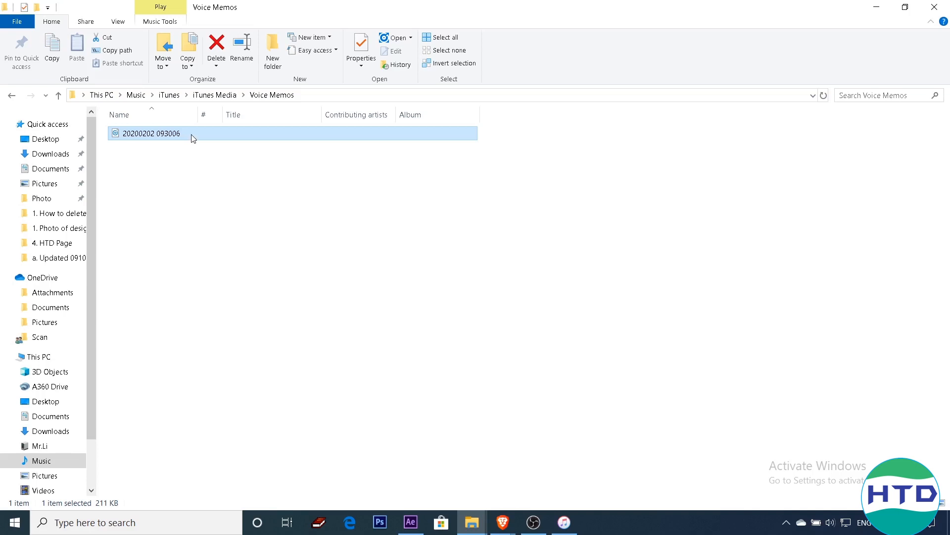
{"action": "double_click", "coordinate": [150, 133]}
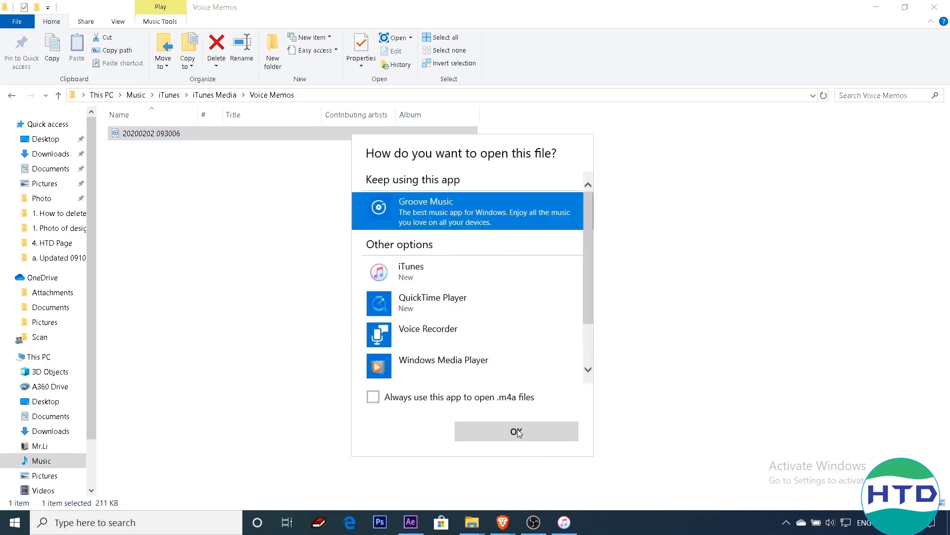
{"action": "left_click", "coordinate": [515, 431]}
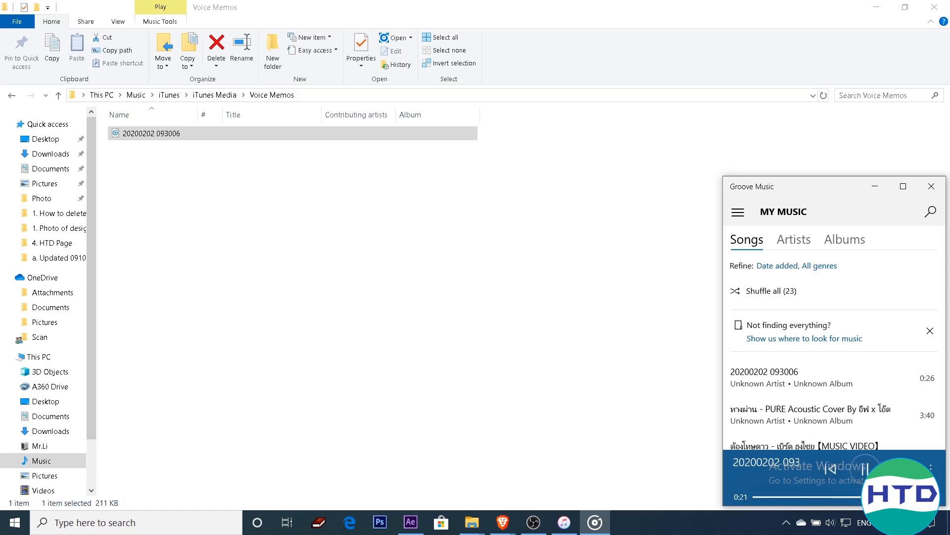
{"action": "left_click", "coordinate": [849, 468]}
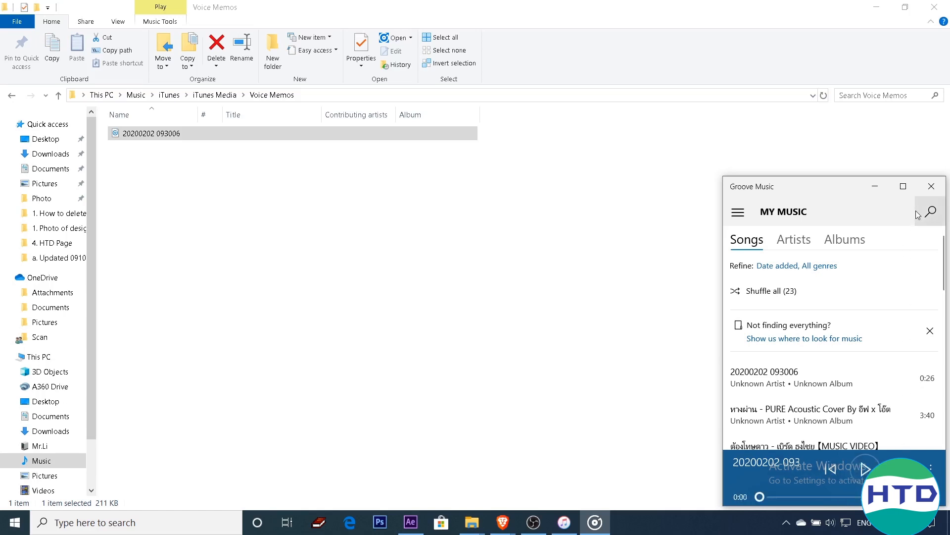
{"action": "mouse_move", "coordinate": [931, 186]}
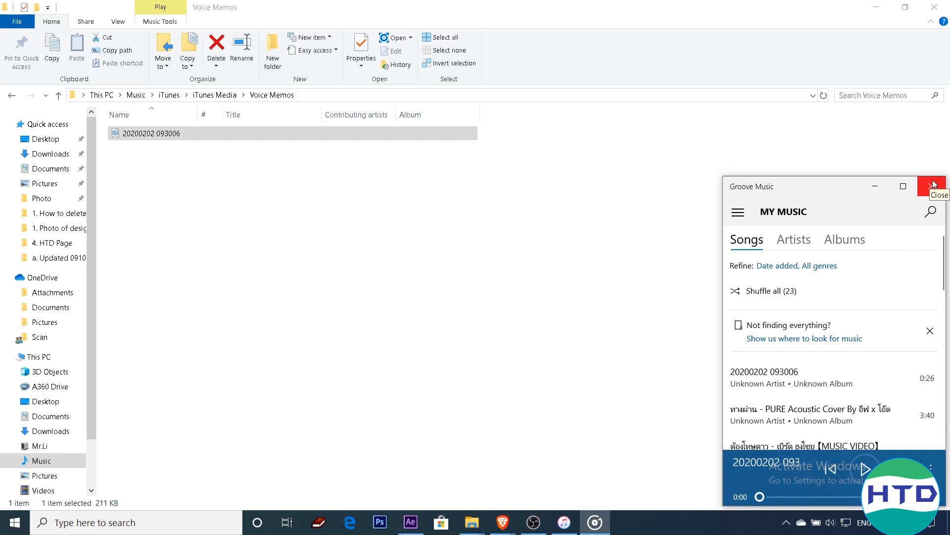
{"action": "left_click", "coordinate": [933, 186]}
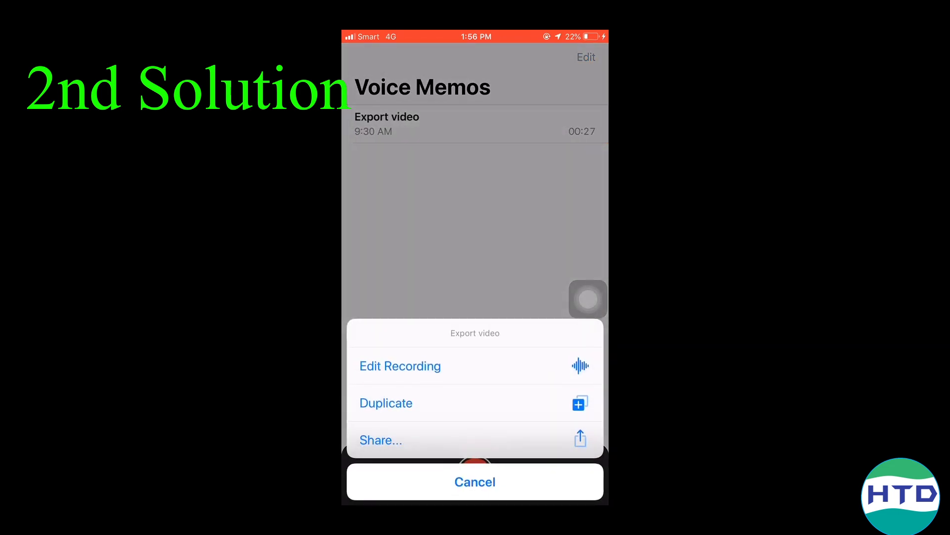
Step: Share the Export video memo through LINE to a chat, then bring up Export video.m4a
{"action": "left_click", "coordinate": [474, 481]}
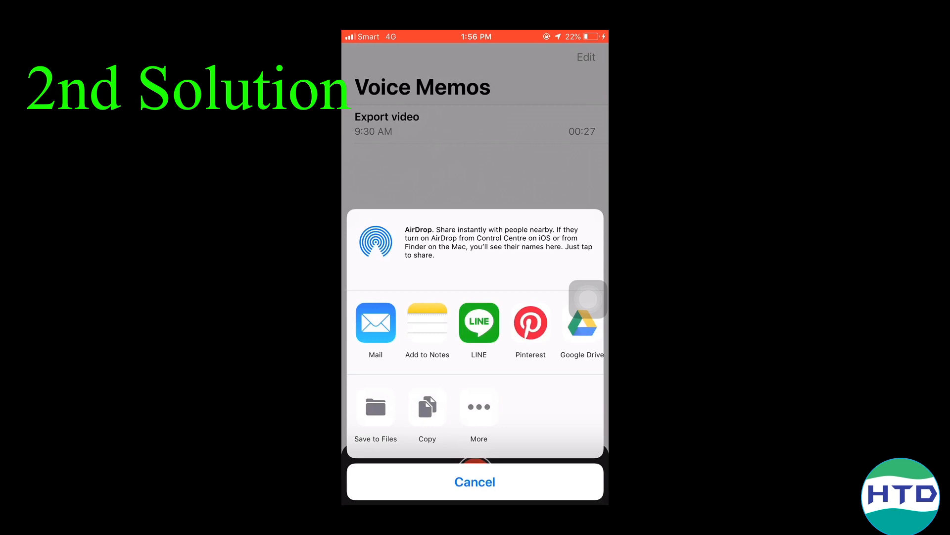
{"action": "scroll", "scroll_direction": "left", "scroll_amount": 3}
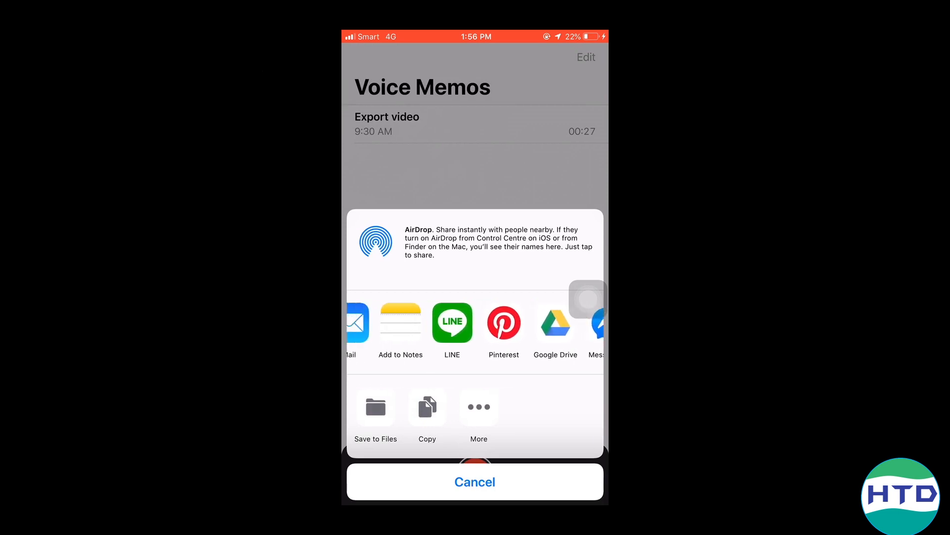
{"action": "left_click", "coordinate": [474, 481]}
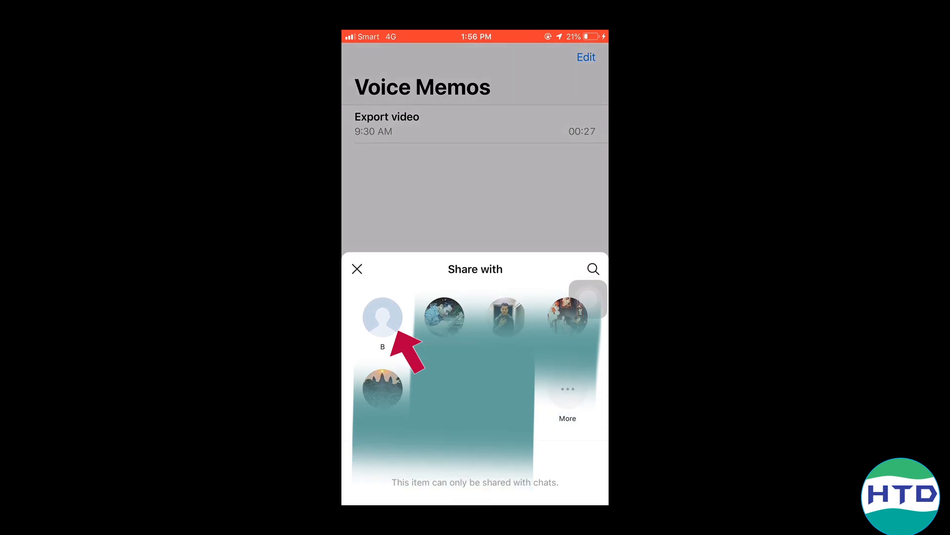
{"action": "left_click", "coordinate": [382, 316]}
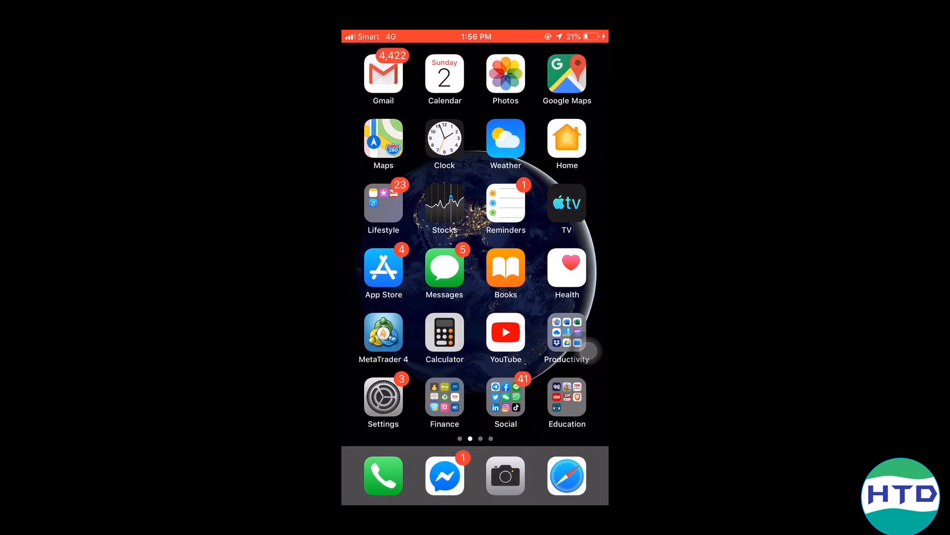
{"action": "left_click", "coordinate": [506, 403]}
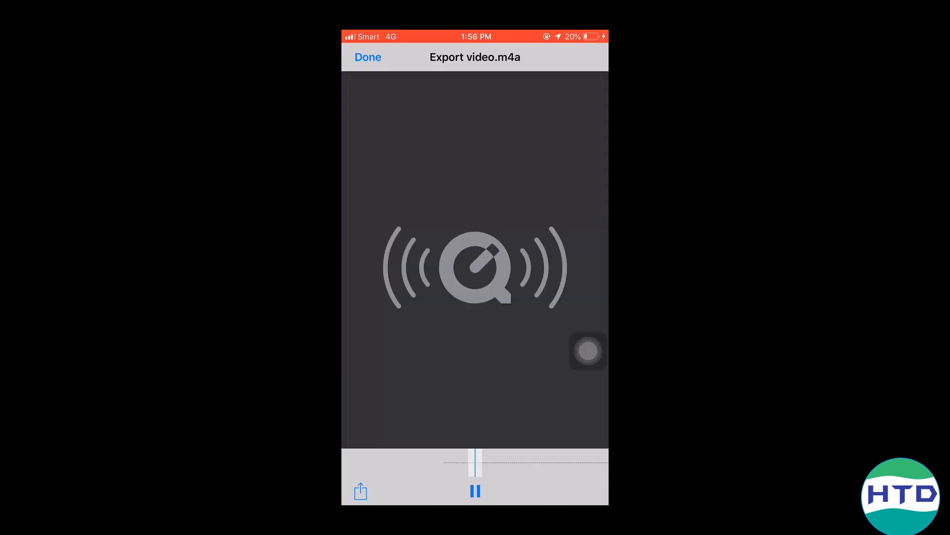
Step: Send Export video.m4a to Google Drive under the chosen account, uploading to My Drive
{"action": "left_click", "coordinate": [368, 57]}
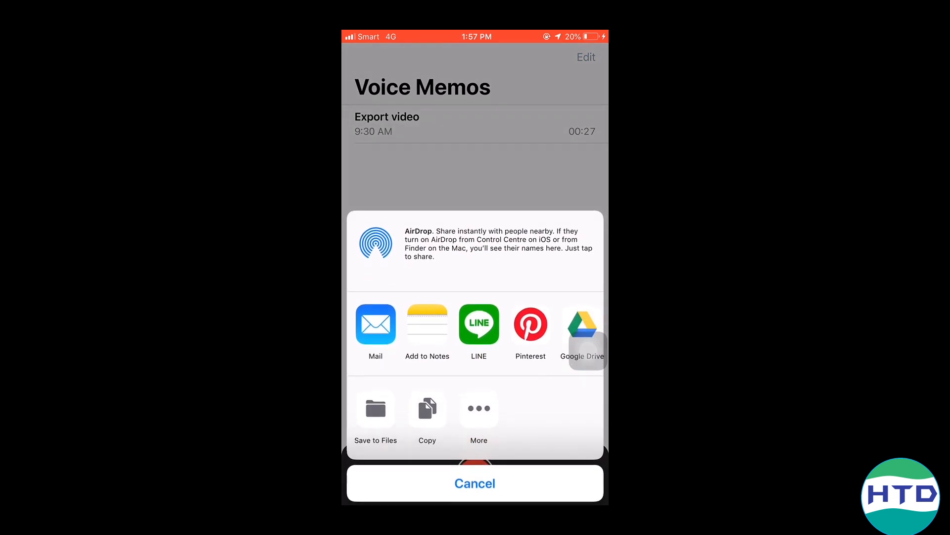
{"action": "left_click", "coordinate": [474, 483]}
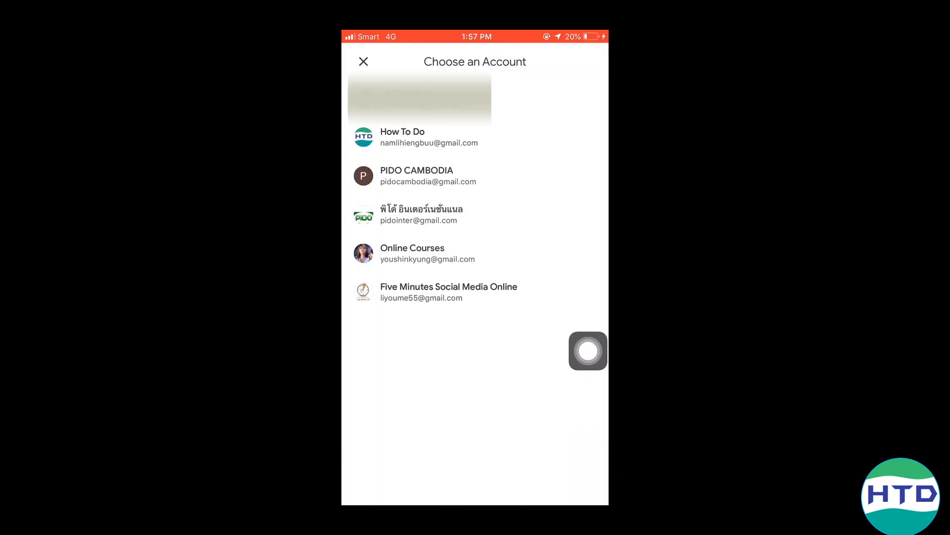
{"action": "left_click", "coordinate": [587, 350]}
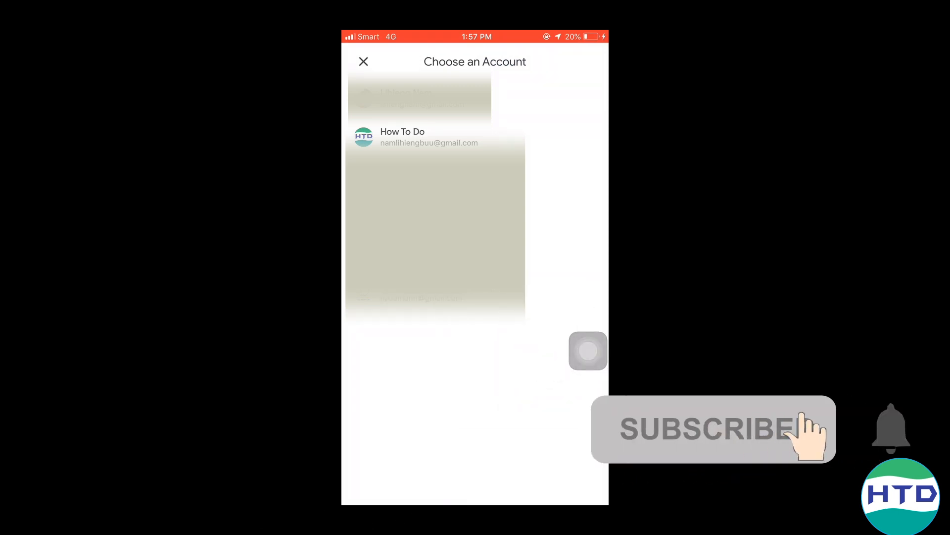
{"action": "left_click", "coordinate": [428, 136]}
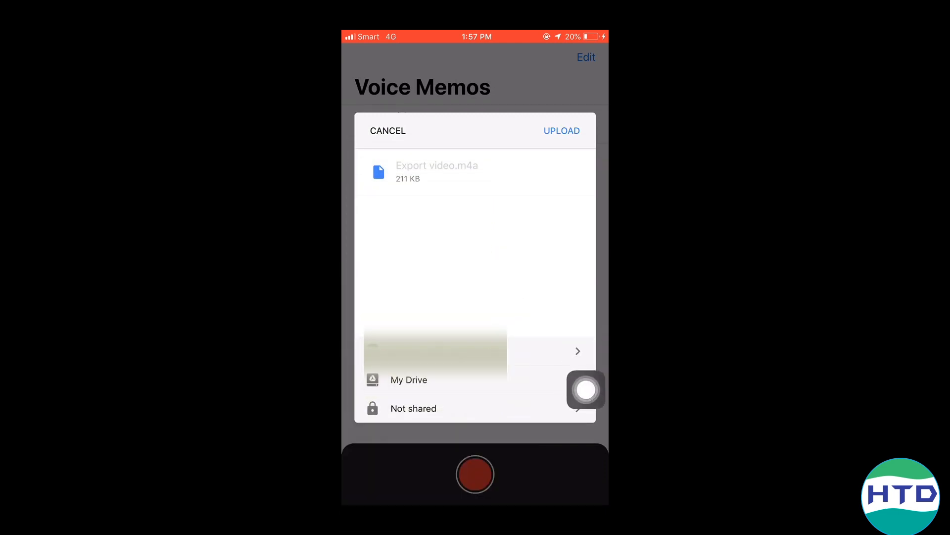
{"action": "left_click", "coordinate": [560, 131]}
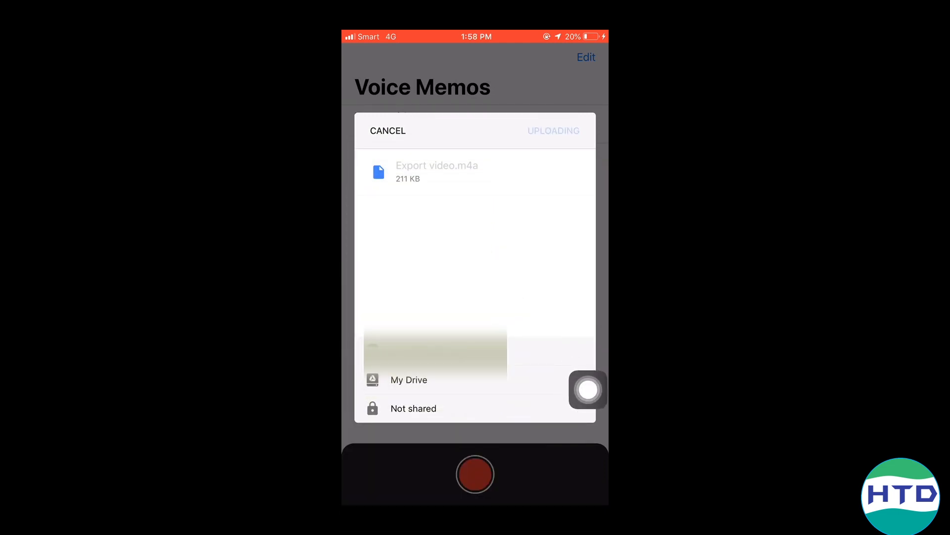
{"action": "left_click", "coordinate": [437, 165]}
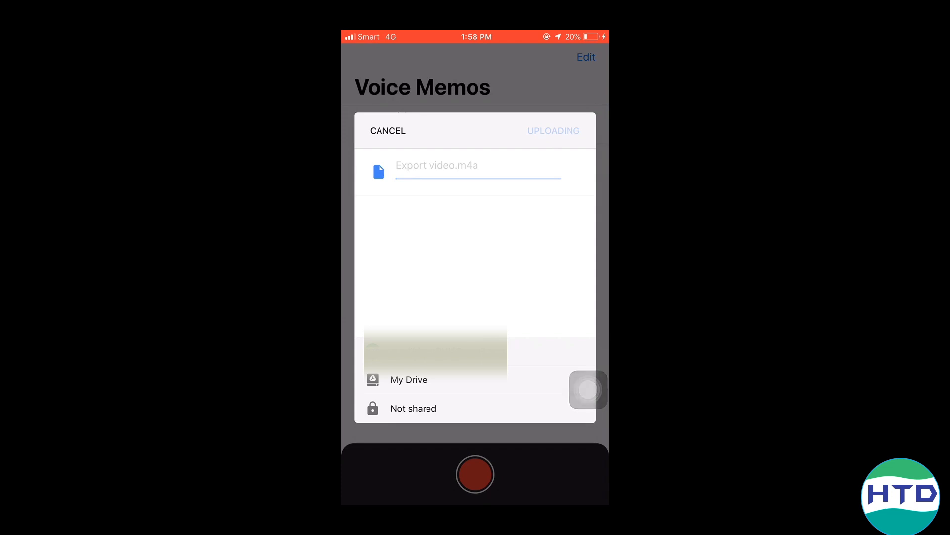